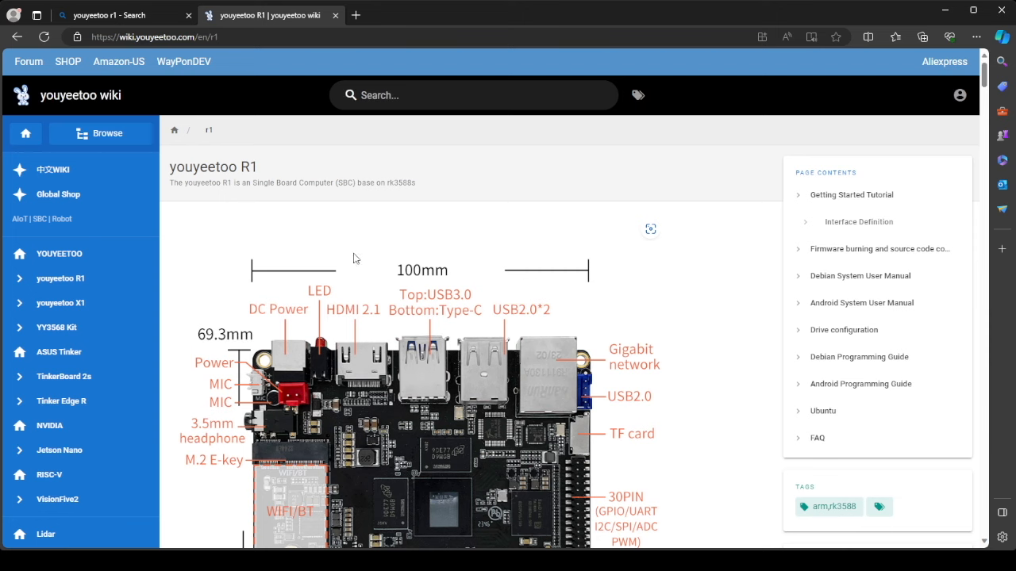
mouse_move(424, 352)
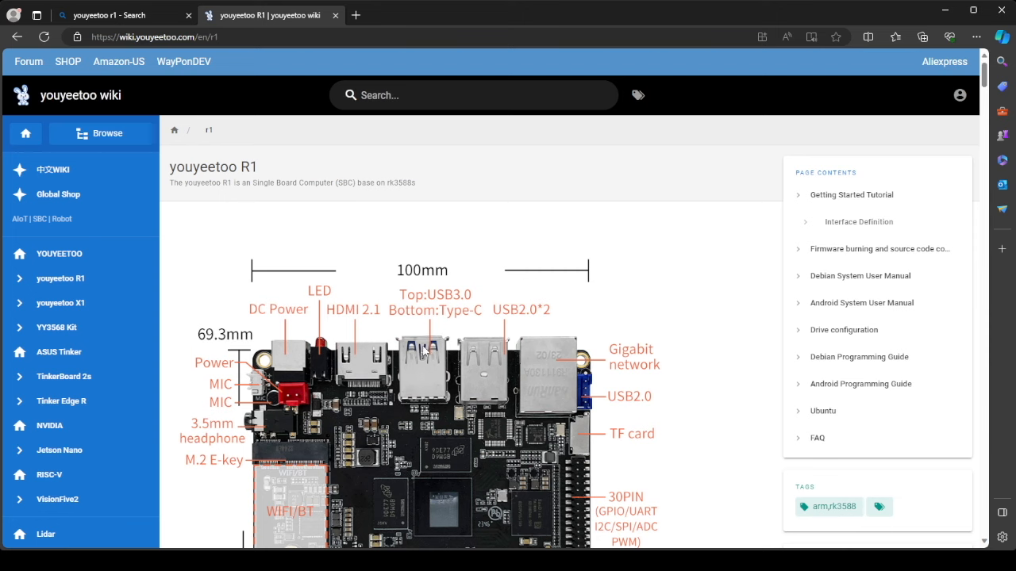
Scroll the R1 wiki page past the board photo to the Specification table with CPU, GPU, NPU rows
scroll("down", 3)
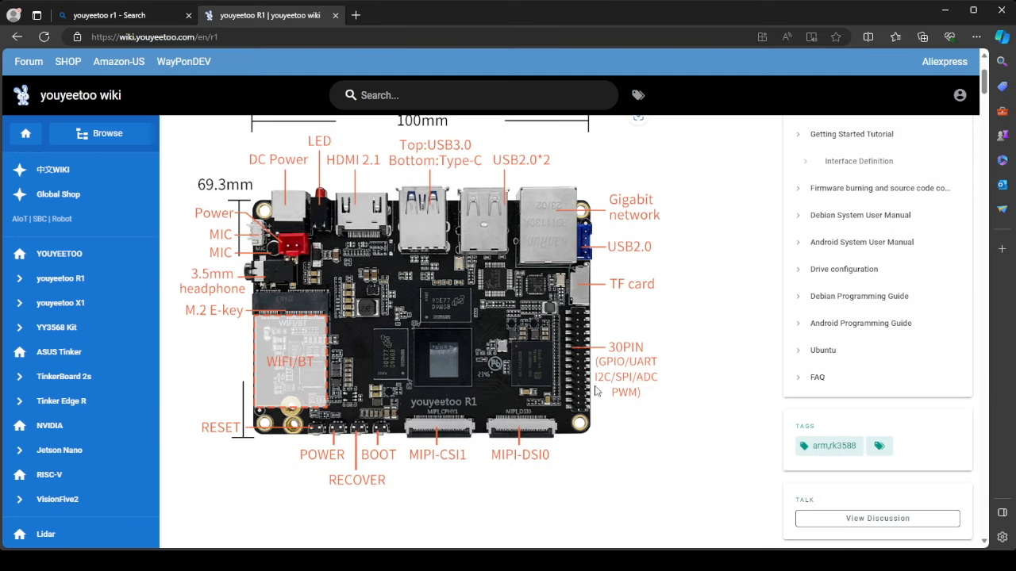
mouse_move(584, 203)
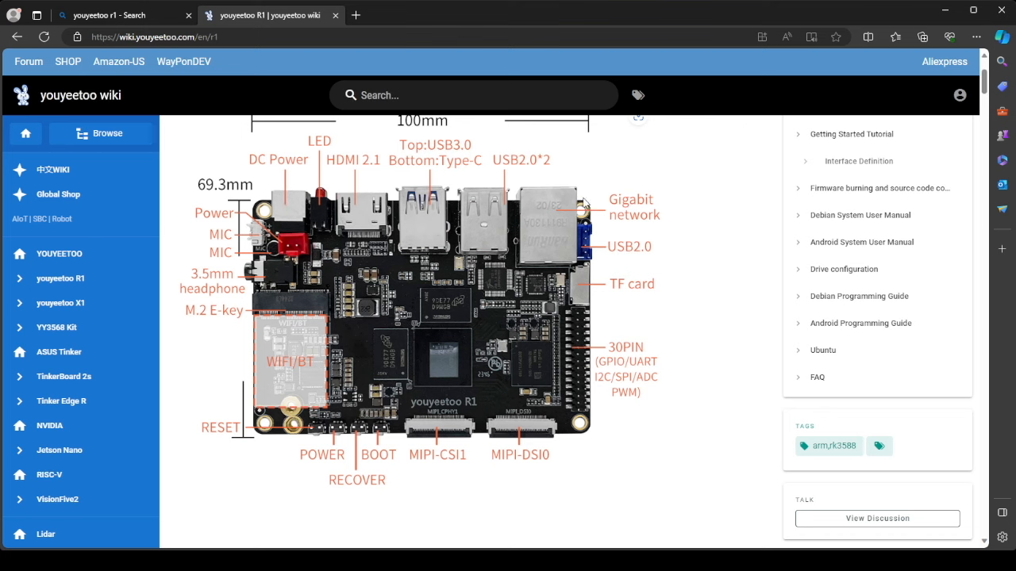
mouse_move(426, 294)
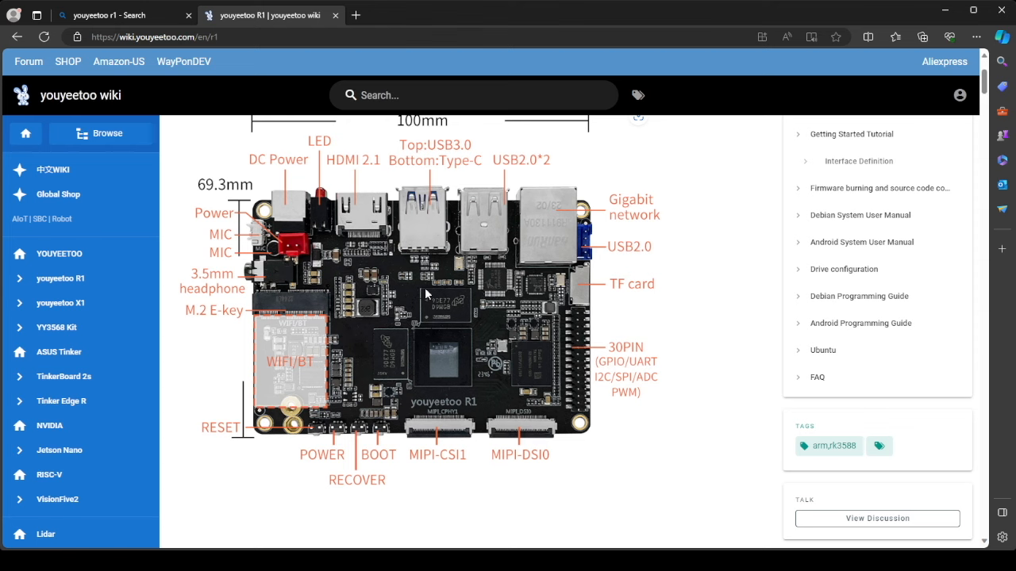
mouse_move(454, 292)
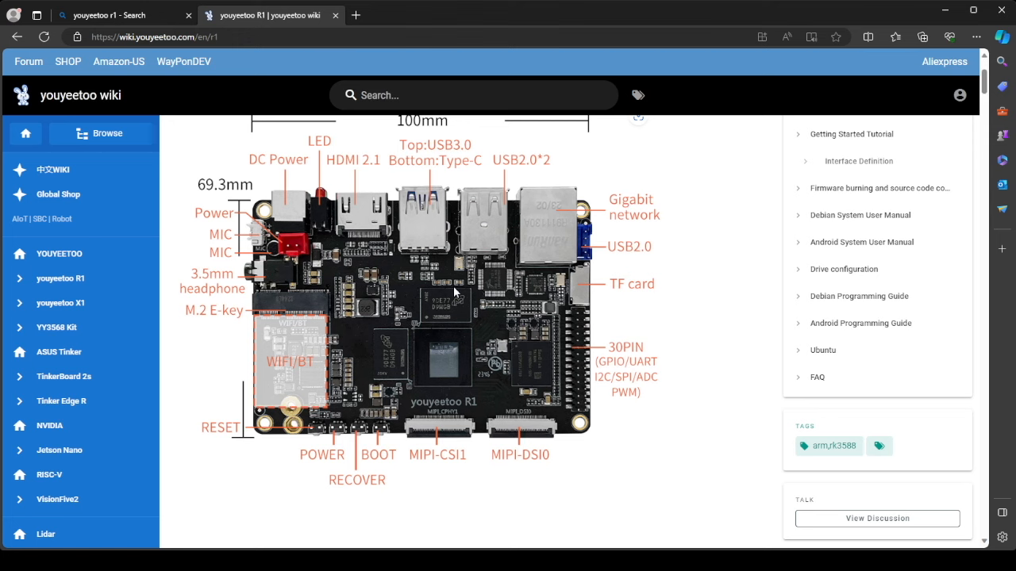
scroll("down", 3)
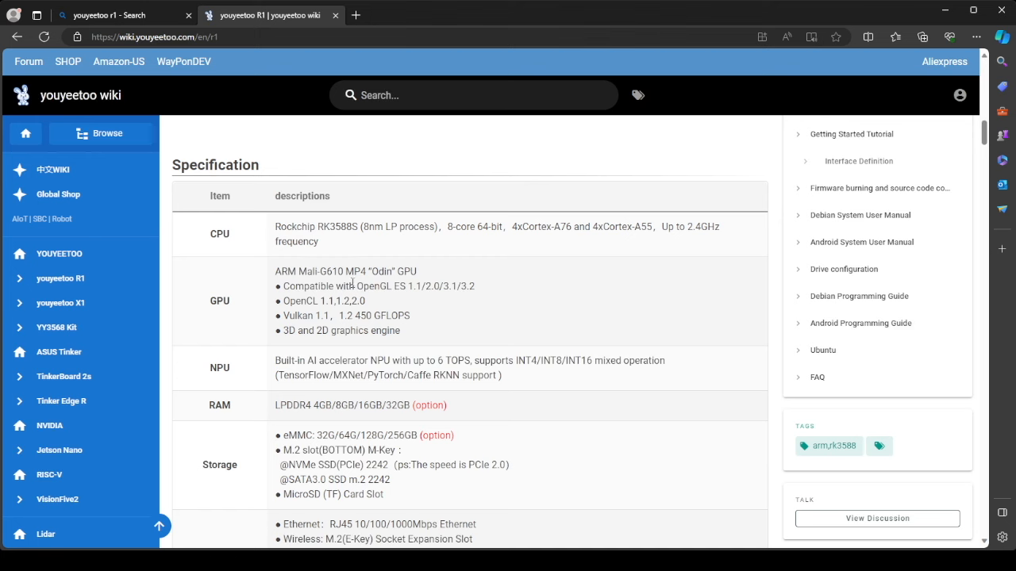
mouse_move(276, 230)
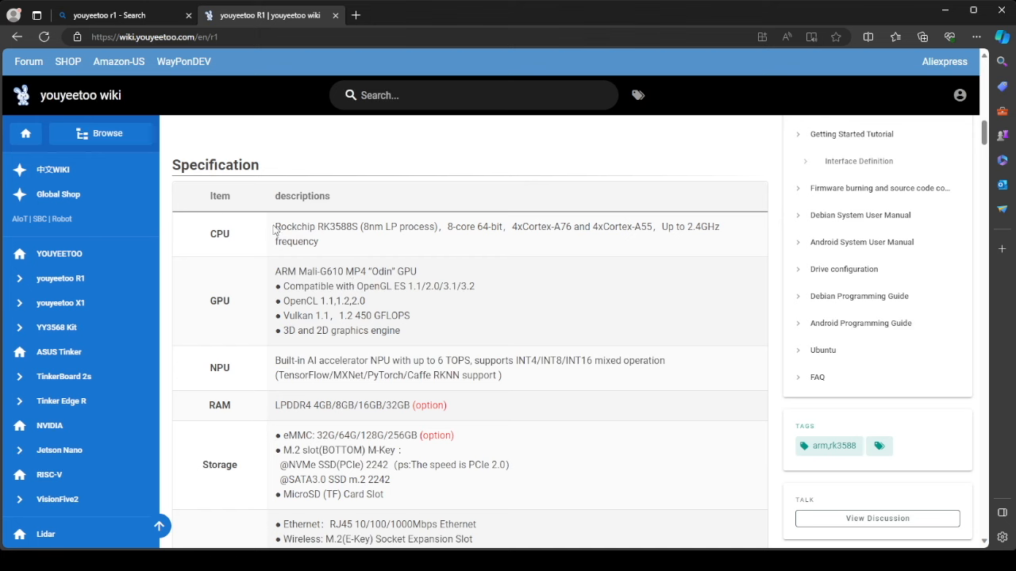
mouse_move(336, 238)
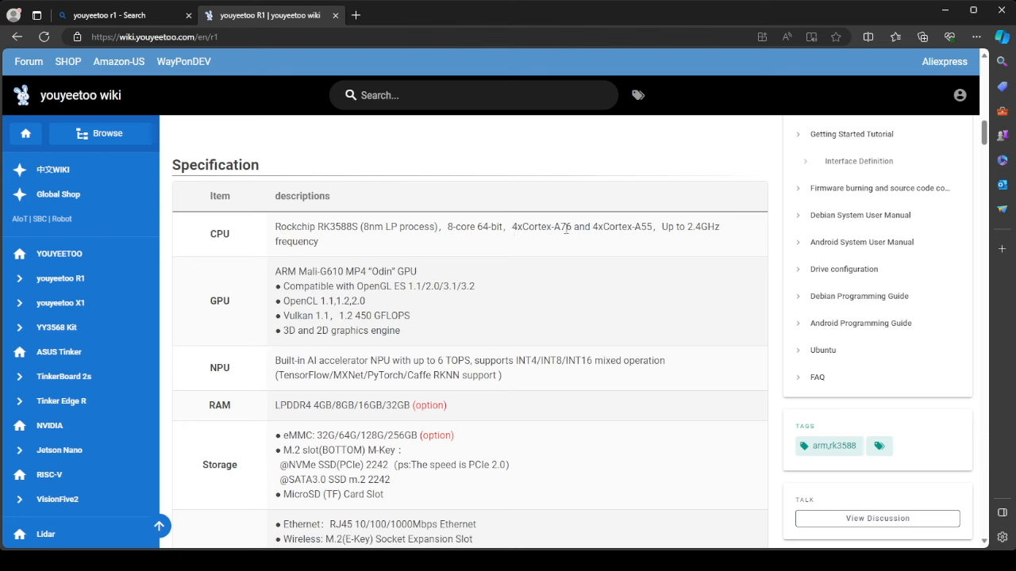
mouse_move(606, 240)
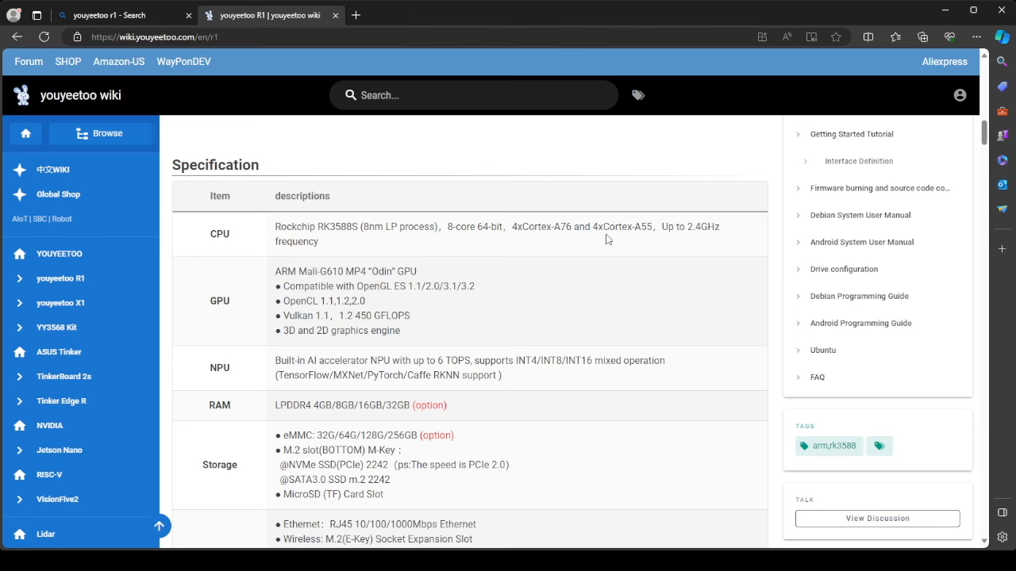
mouse_move(664, 240)
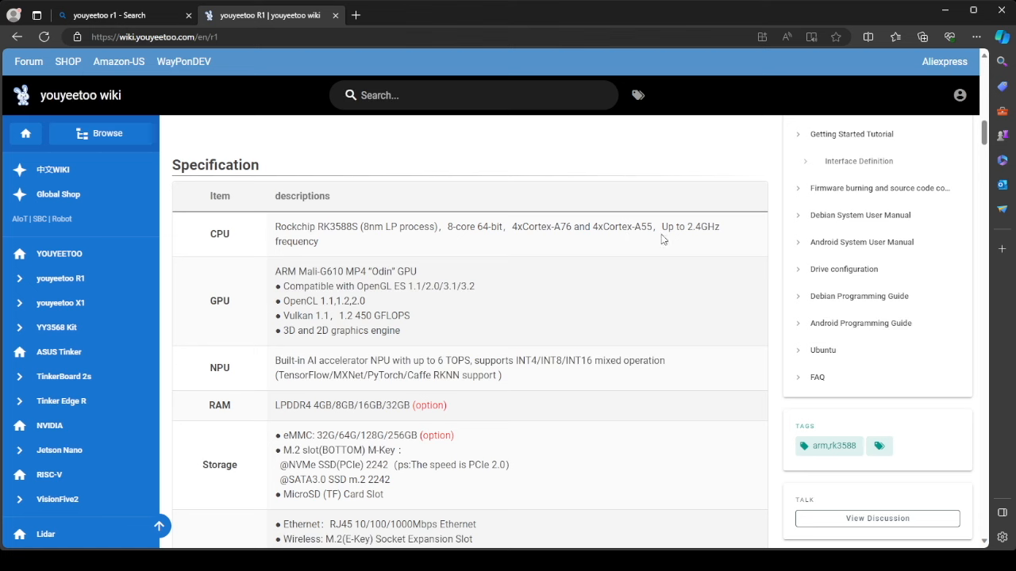
mouse_move(679, 238)
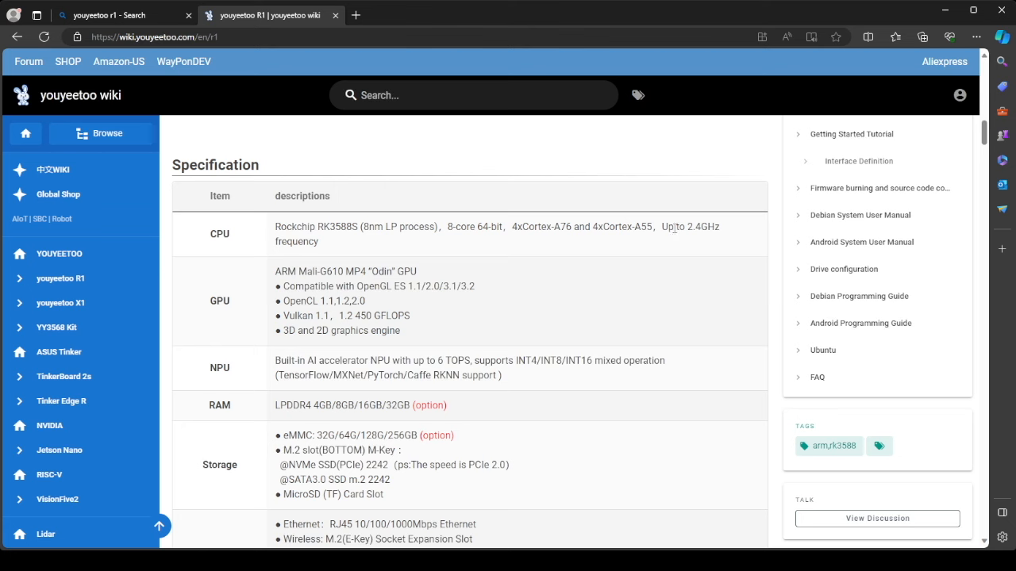
mouse_move(680, 241)
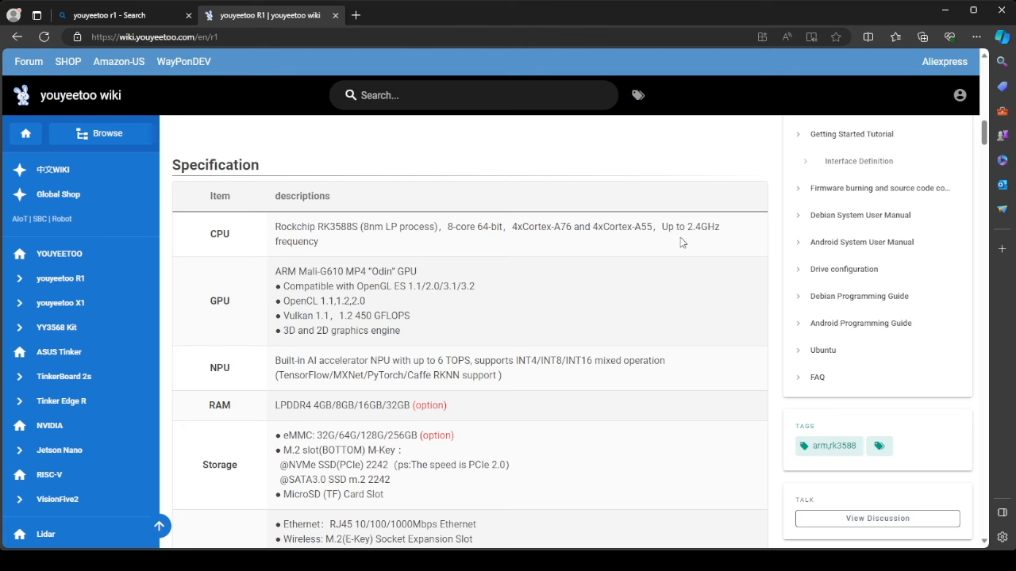
scroll("down", 3)
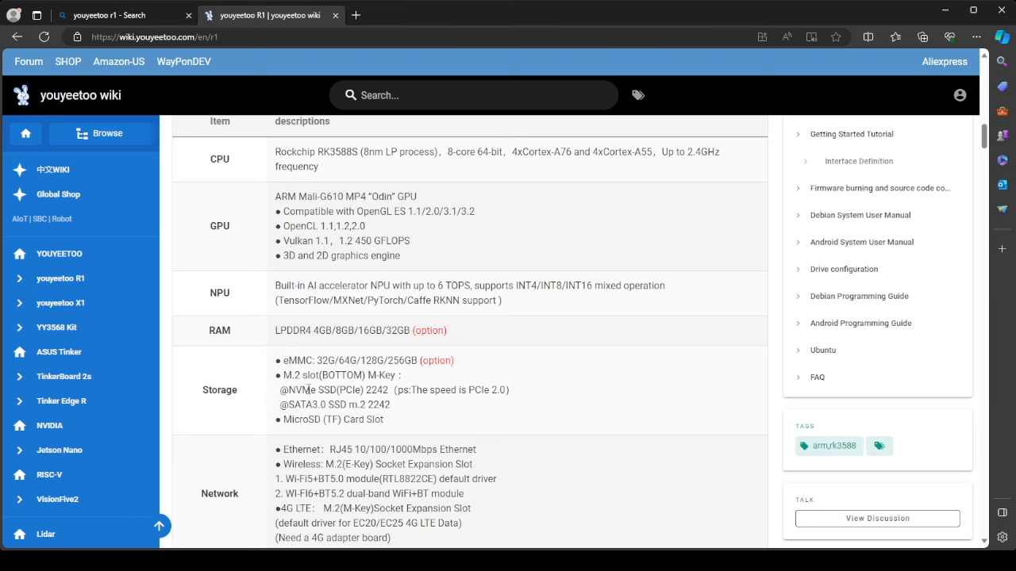
mouse_move(388, 335)
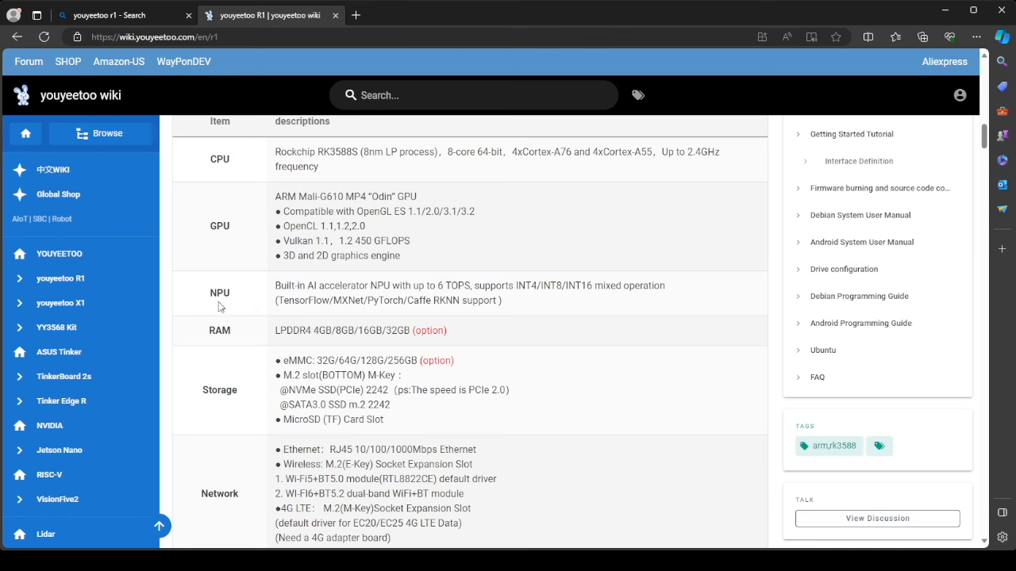
mouse_move(369, 285)
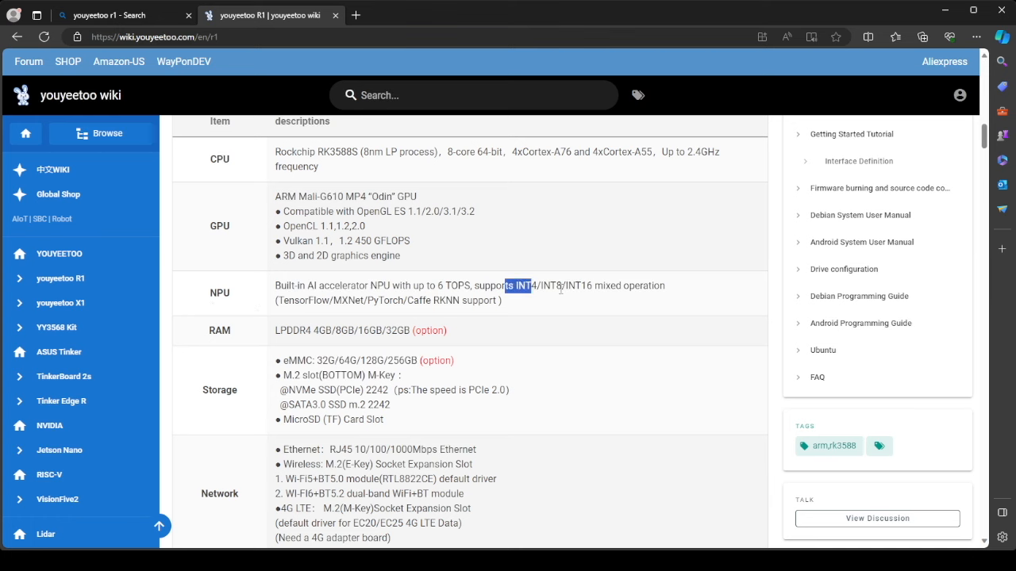
left_click(556, 308)
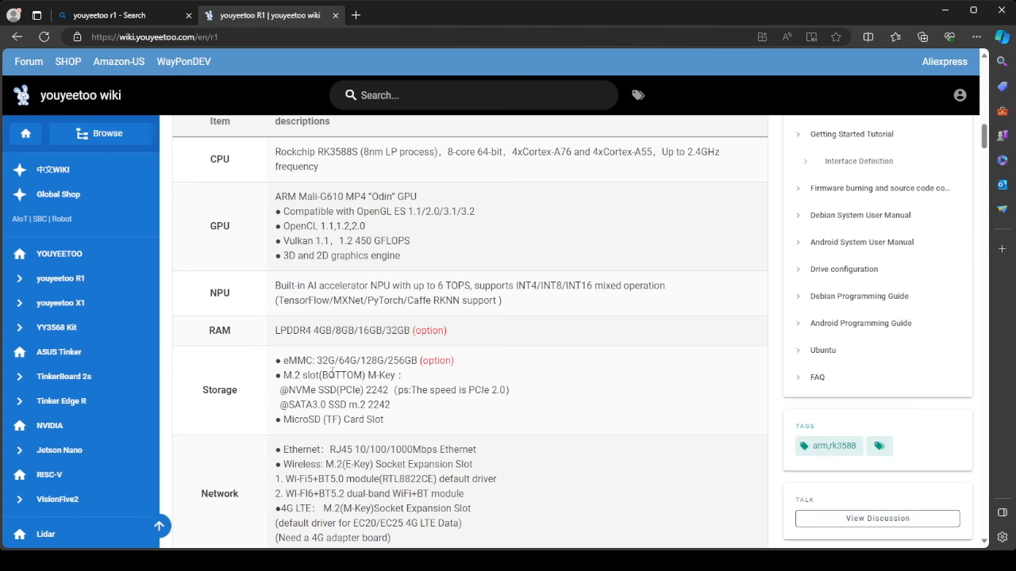
scroll("down", 3)
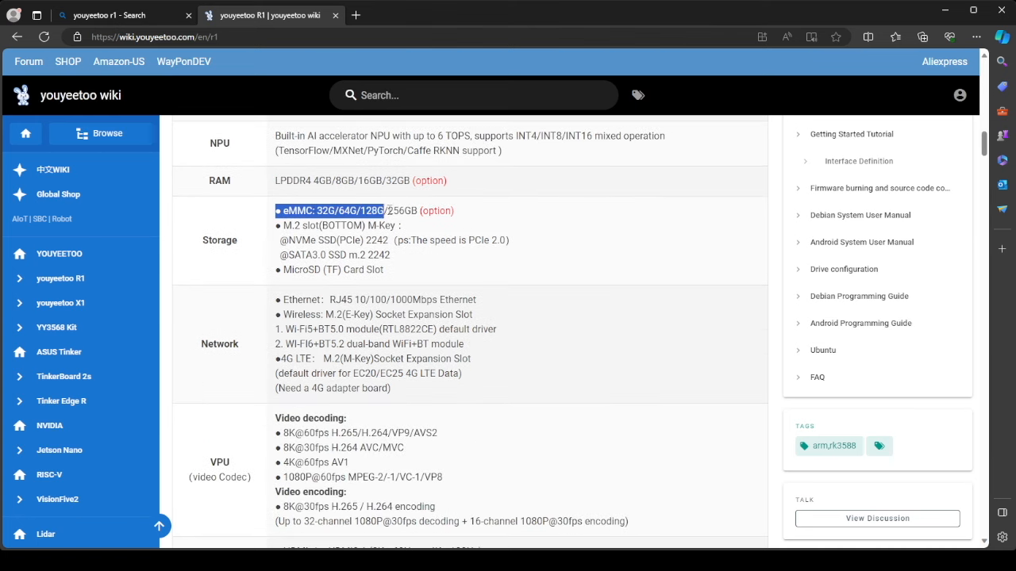
left_click_drag(388, 209, 408, 210)
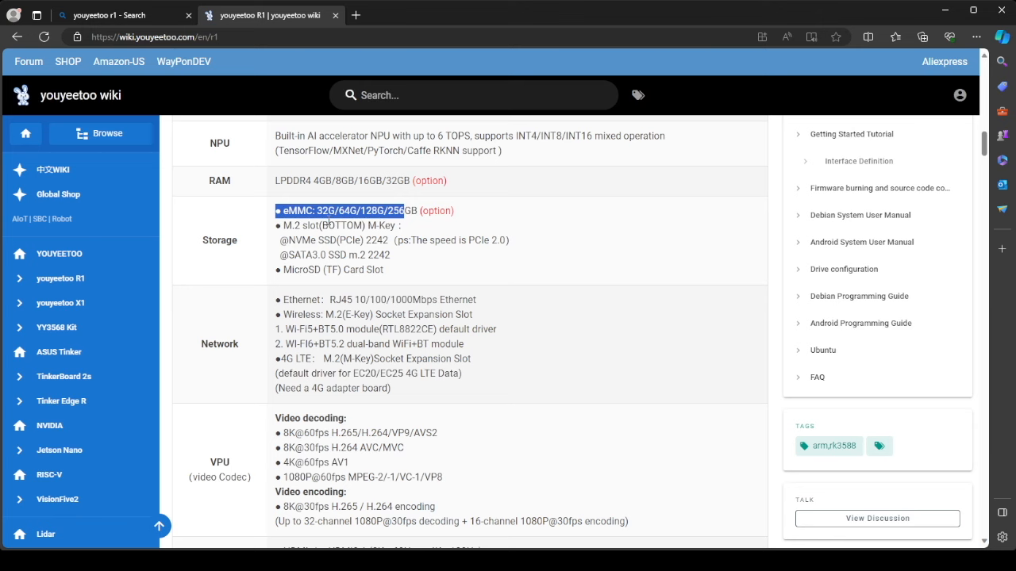
mouse_move(400, 239)
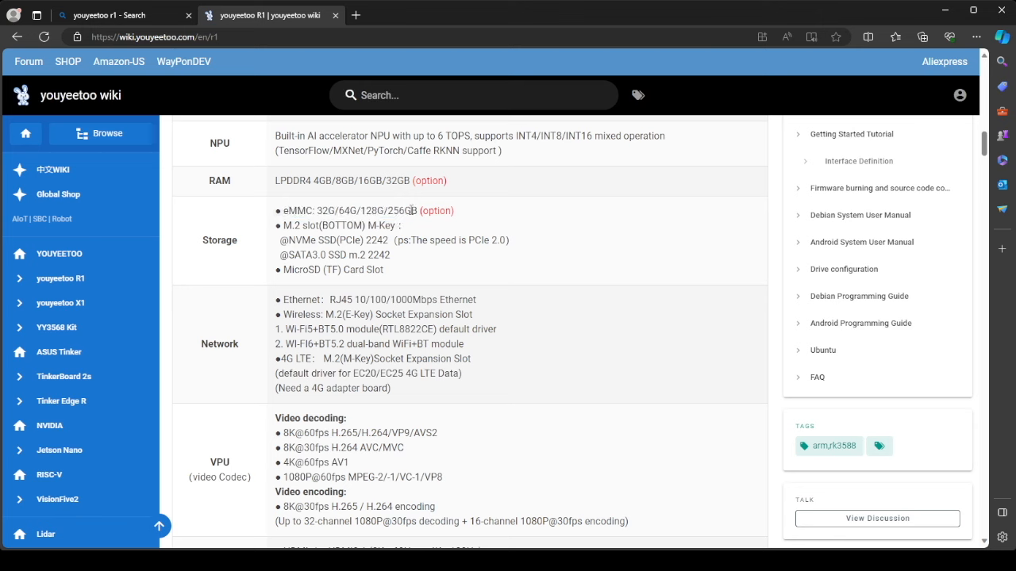
mouse_move(397, 254)
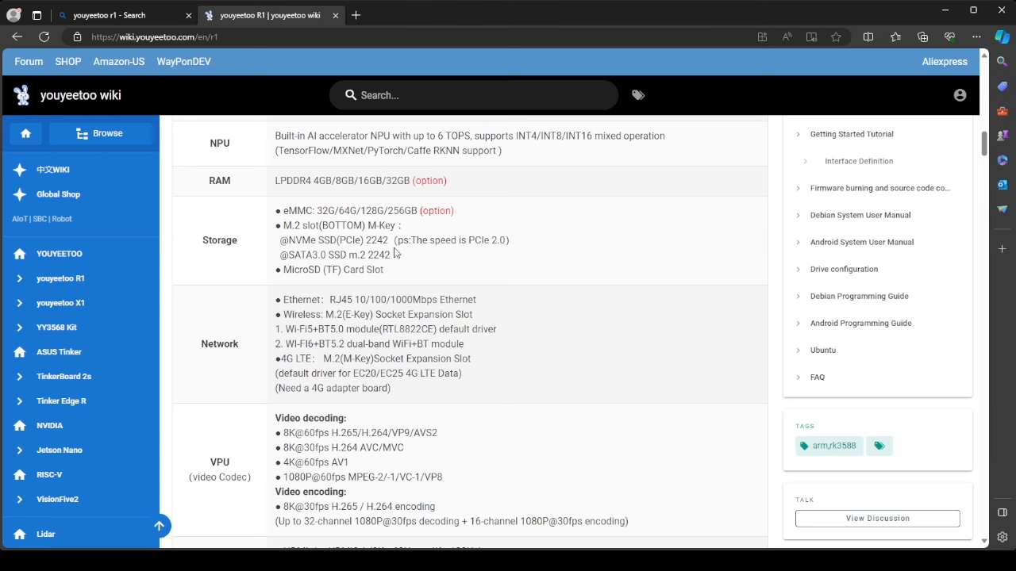
mouse_move(415, 269)
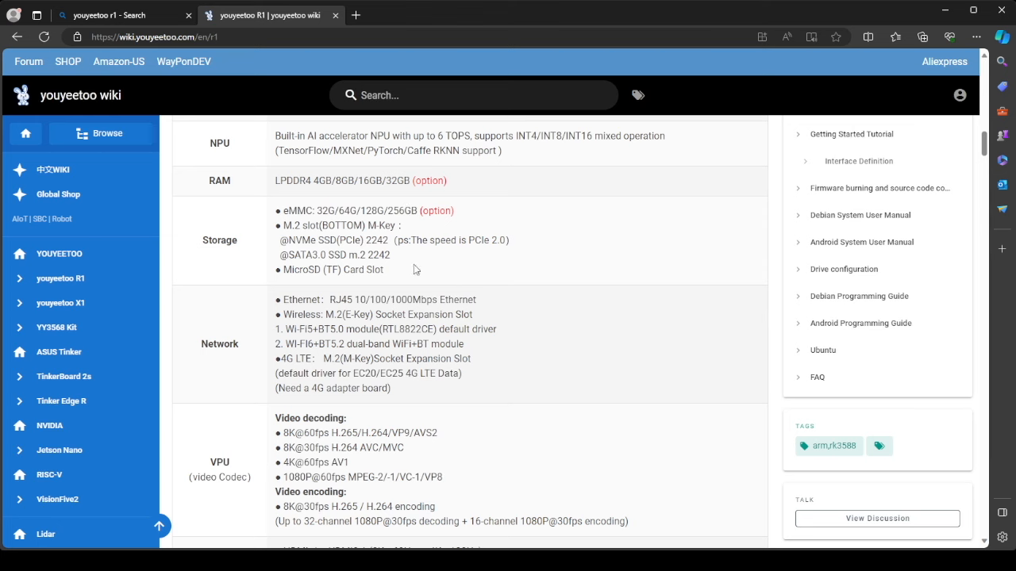
scroll("down", 3)
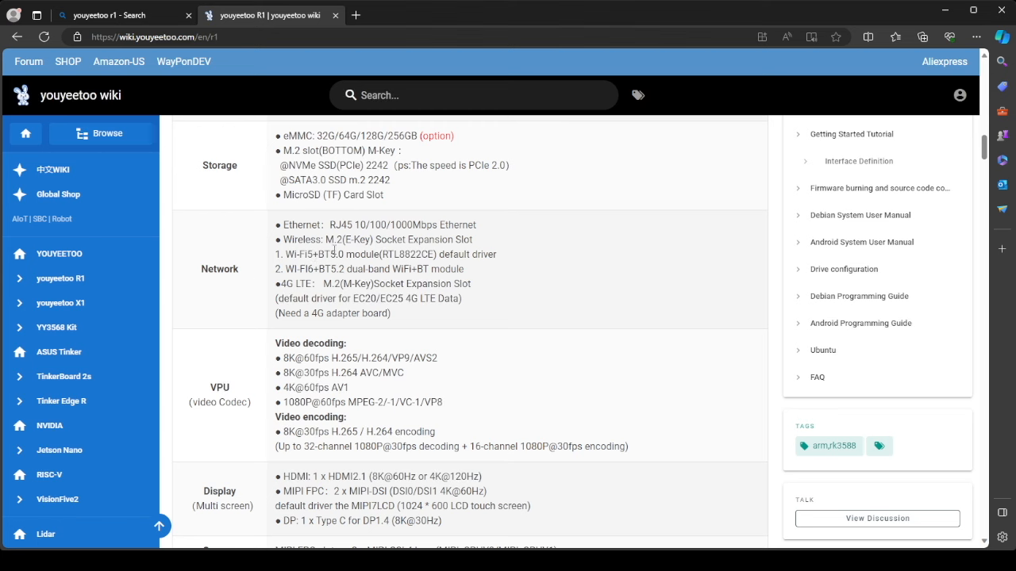
mouse_move(450, 253)
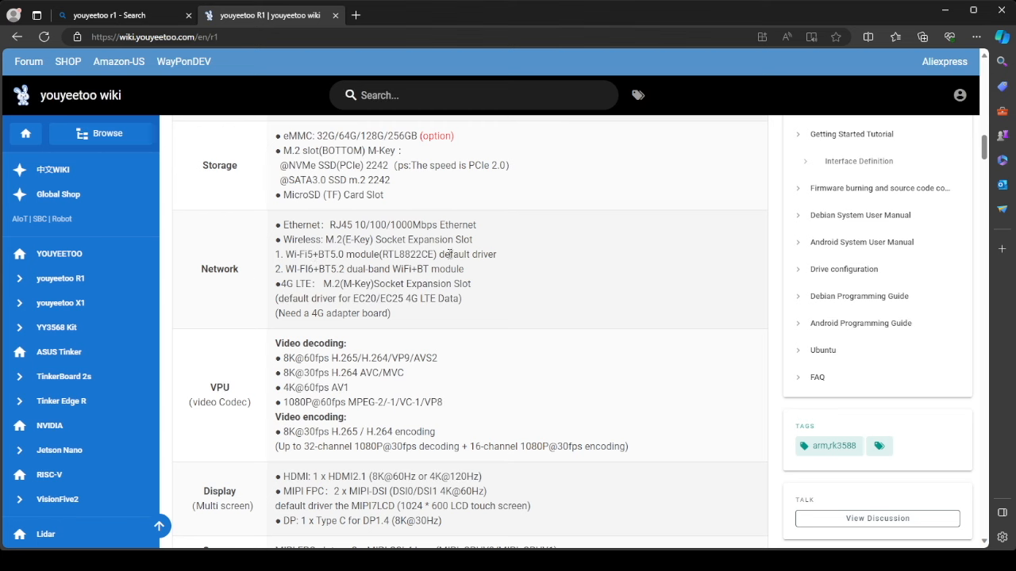
left_click_drag(277, 254, 463, 270)
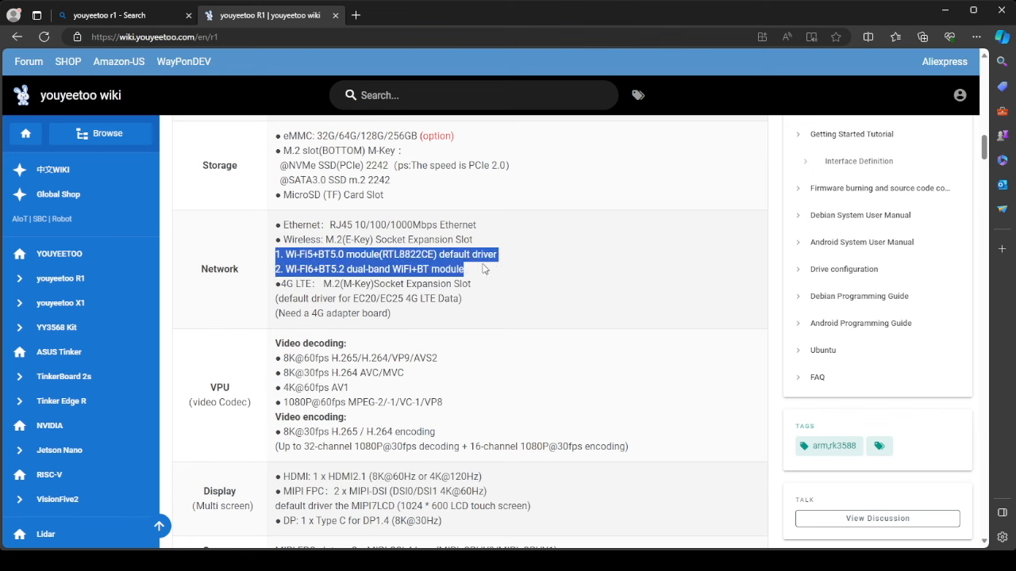
left_click(523, 282)
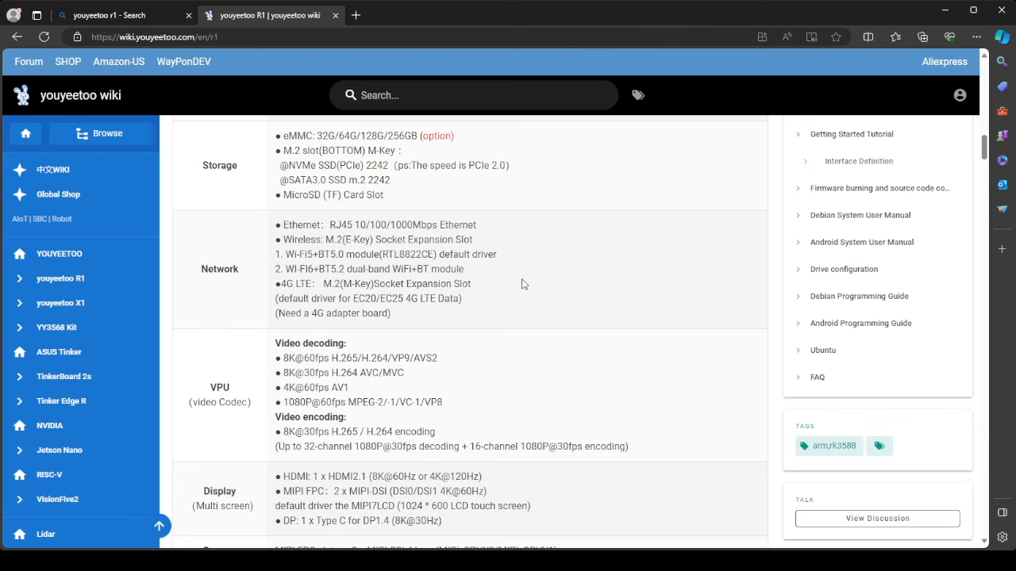
scroll("down", 3)
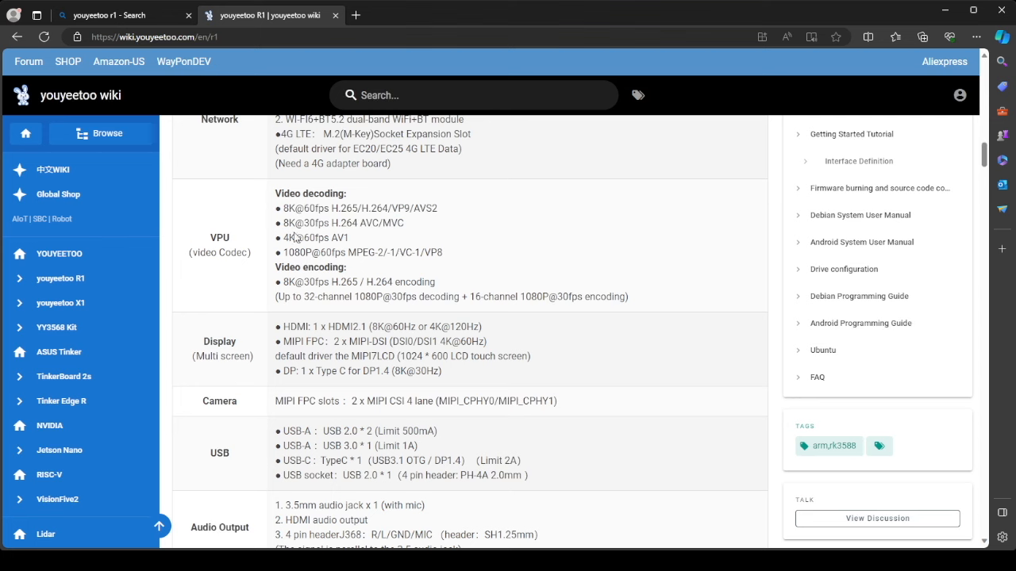
mouse_move(282, 252)
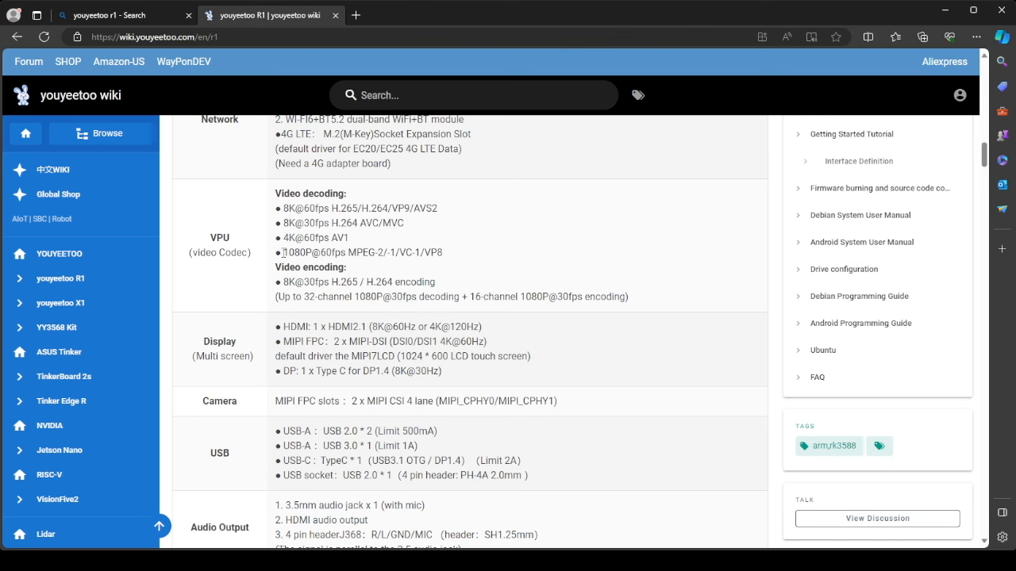
mouse_move(457, 254)
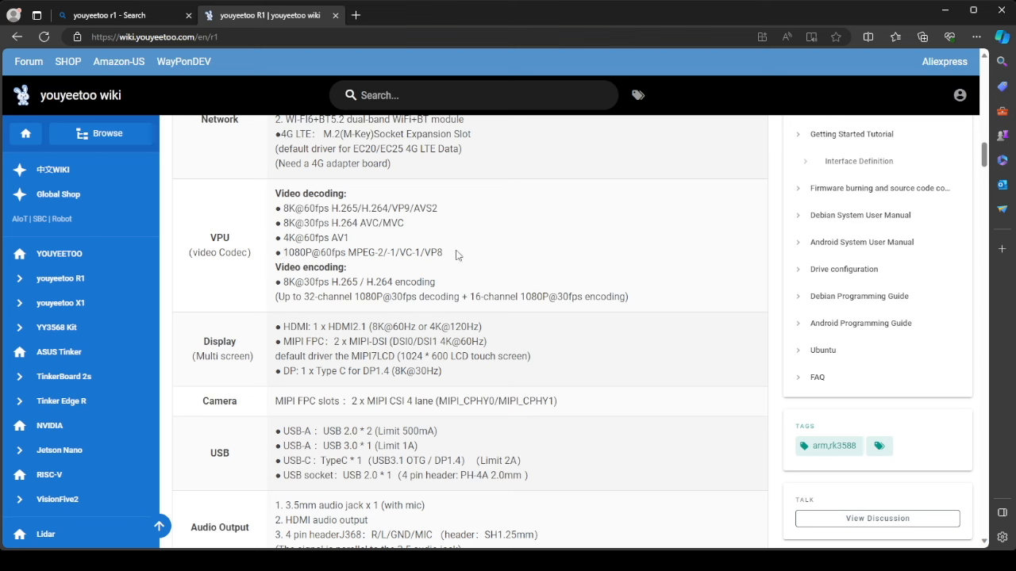
mouse_move(365, 276)
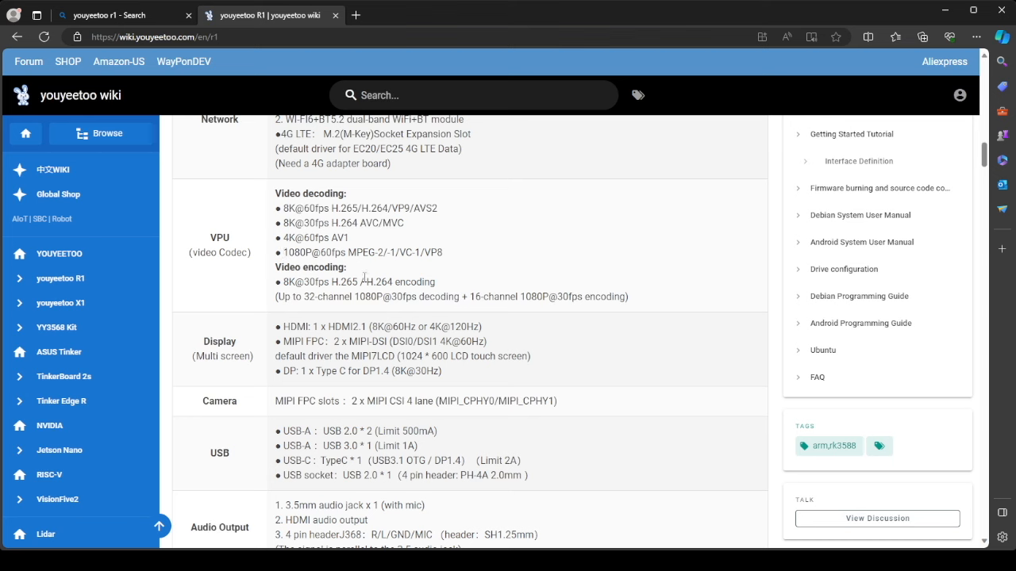
scroll("down", 3)
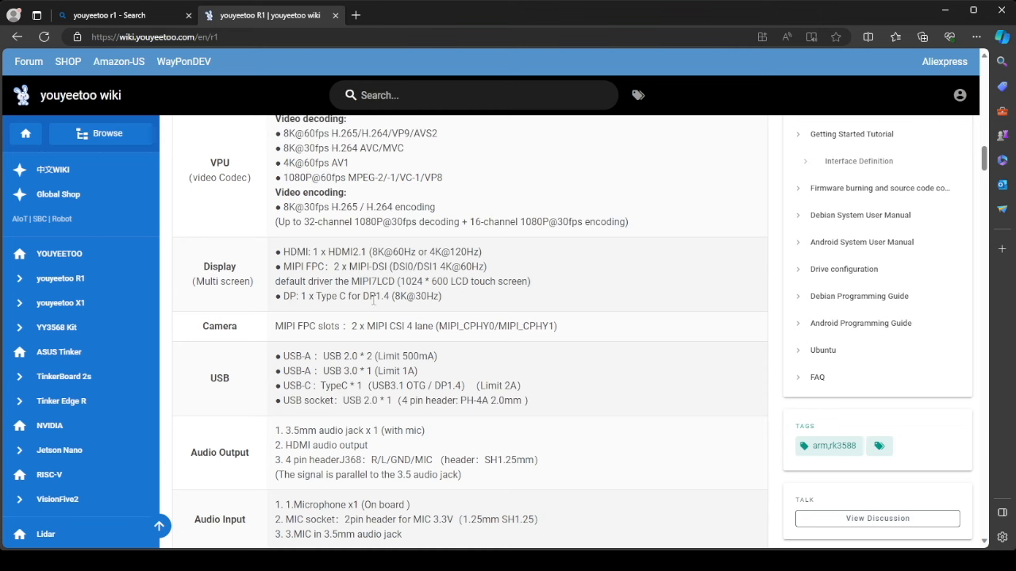
mouse_move(387, 277)
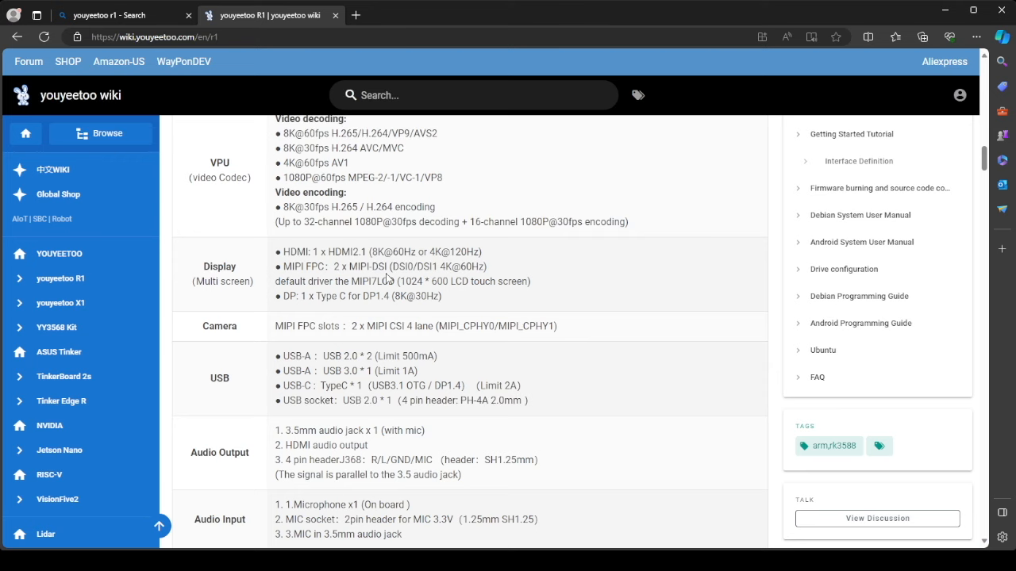
scroll("down", 3)
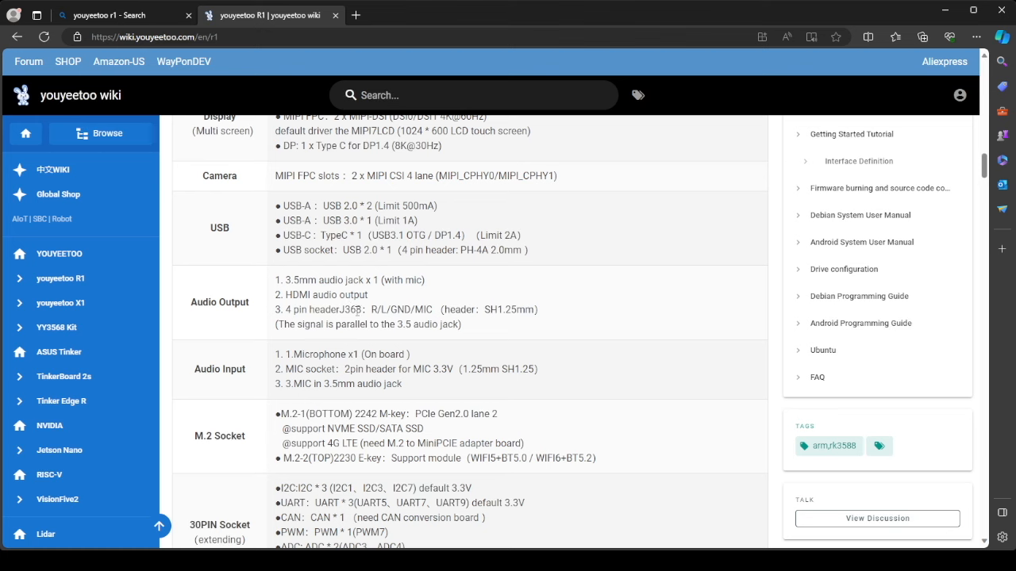
scroll("down", 3)
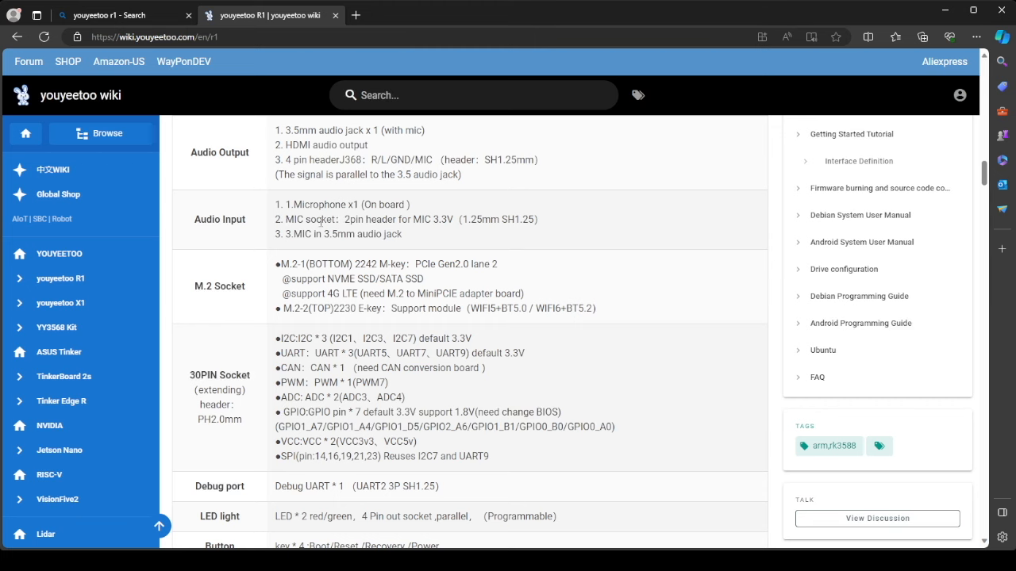
mouse_move(435, 238)
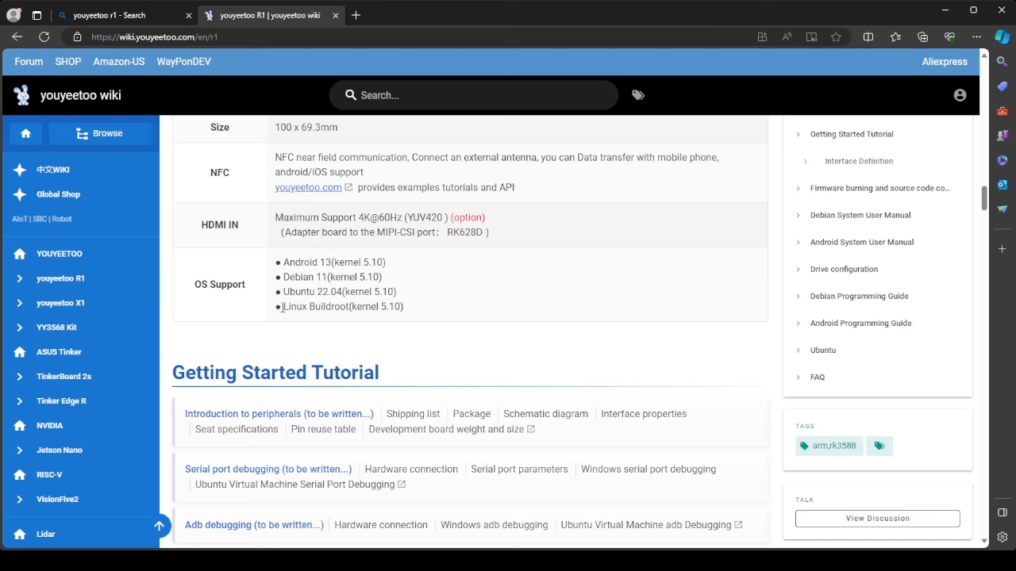
mouse_move(479, 311)
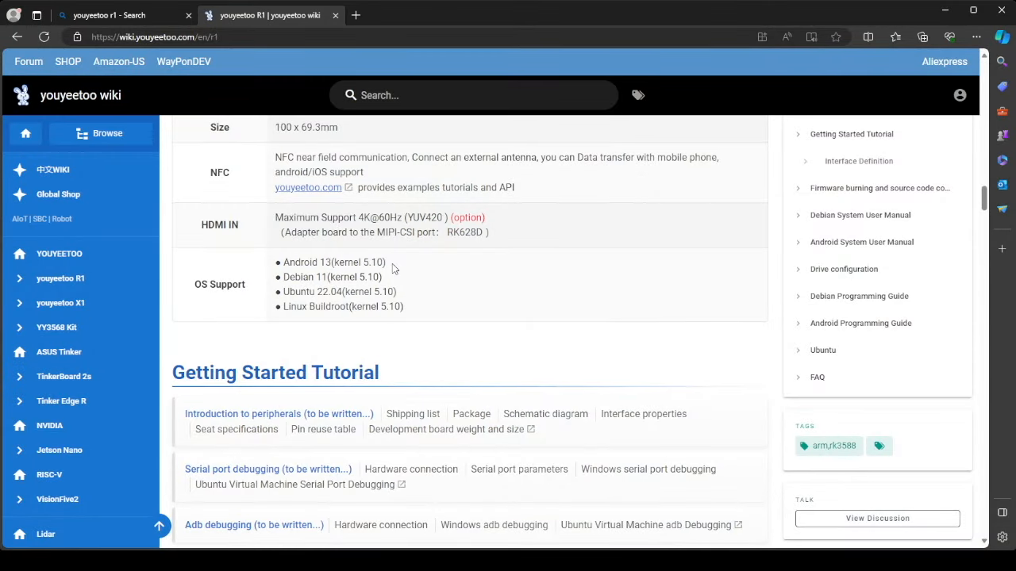
Highlight the DC 12V entry, then the 12V3A rating, in the spec table's Power row
scroll("up", 3)
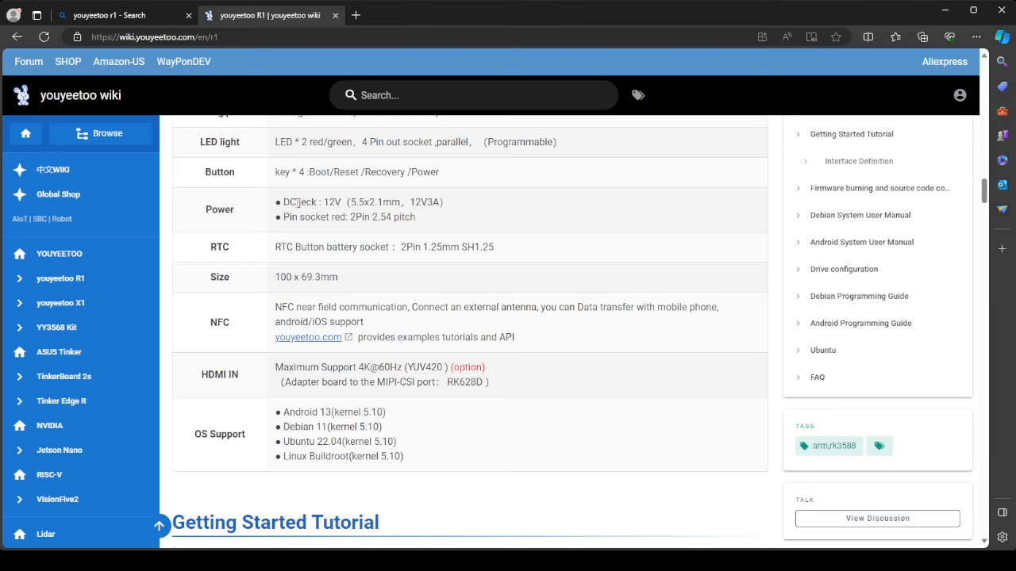
double_click(310, 202)
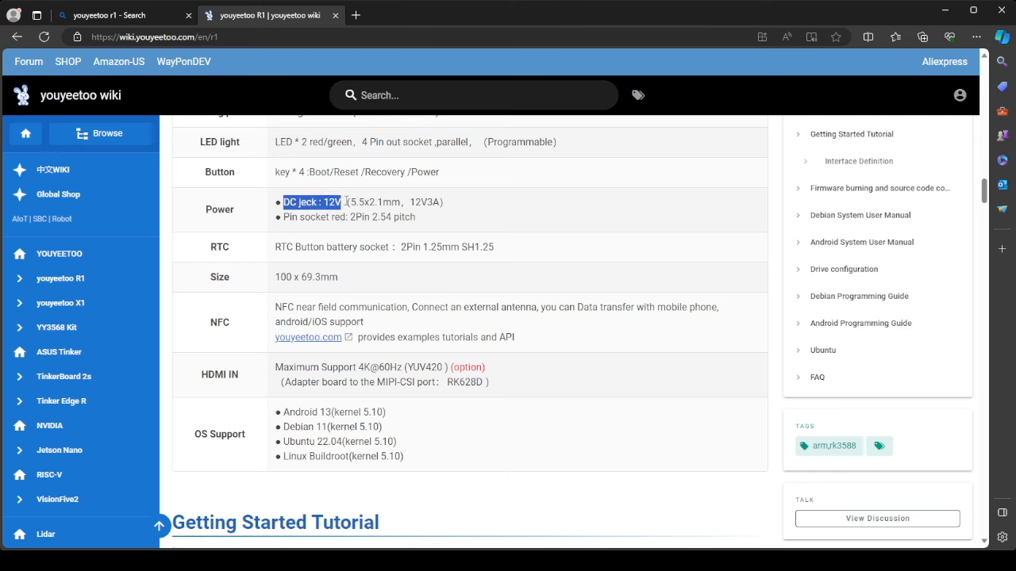
double_click(426, 202)
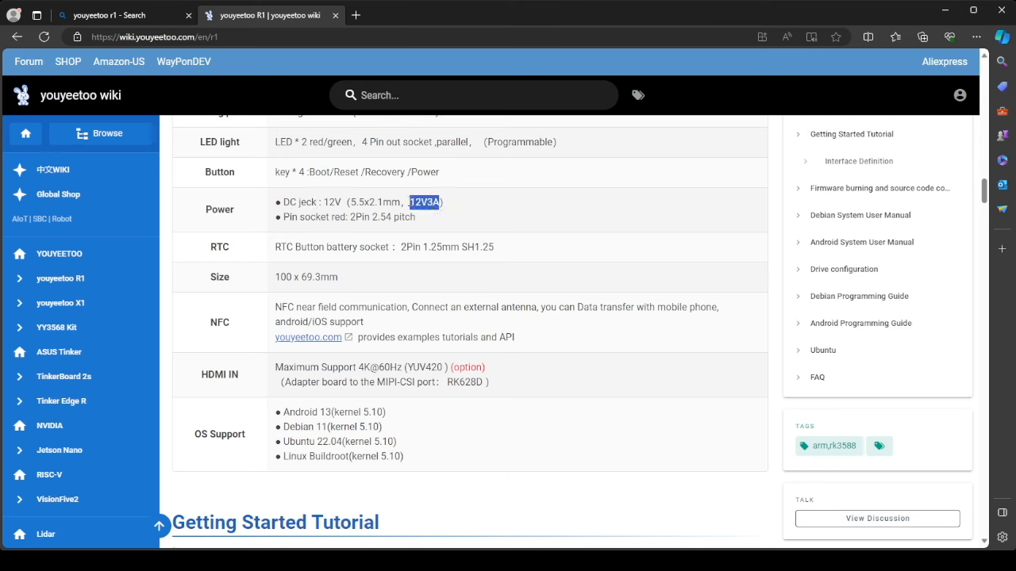